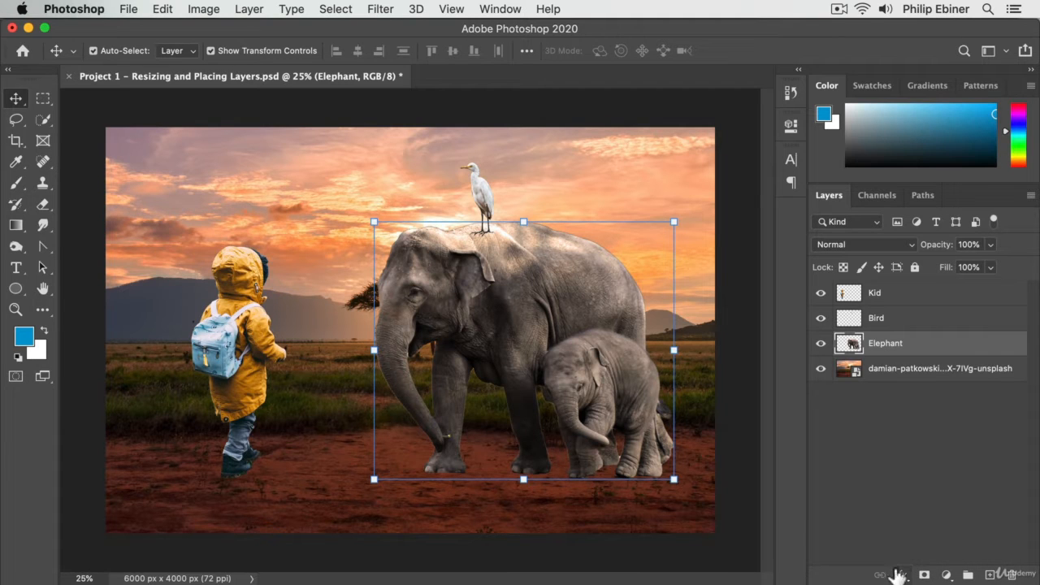
- Open the fx layer styles menu for the active Elephant layer
left_click(898, 574)
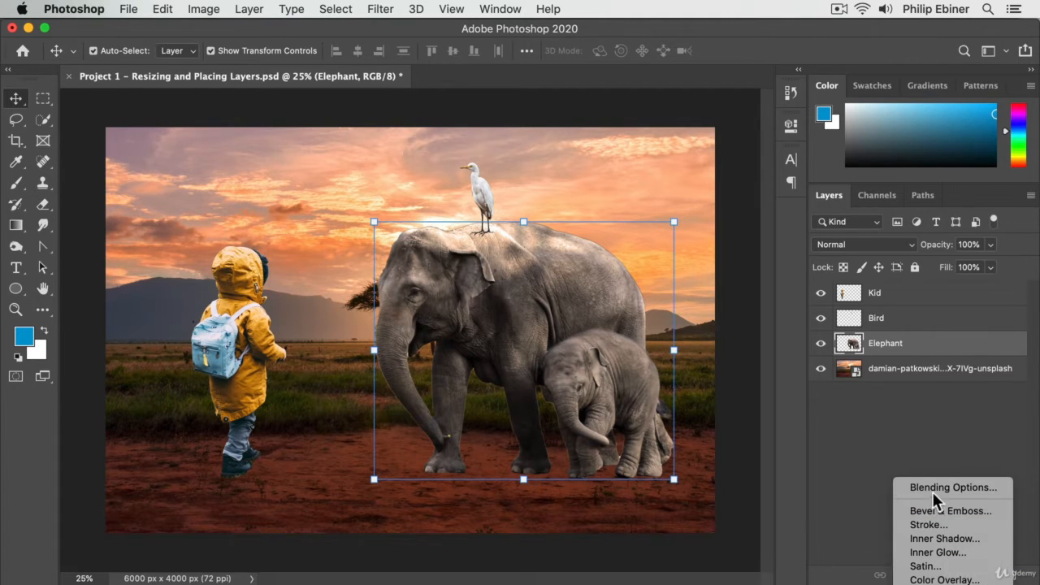
mouse_move(952, 487)
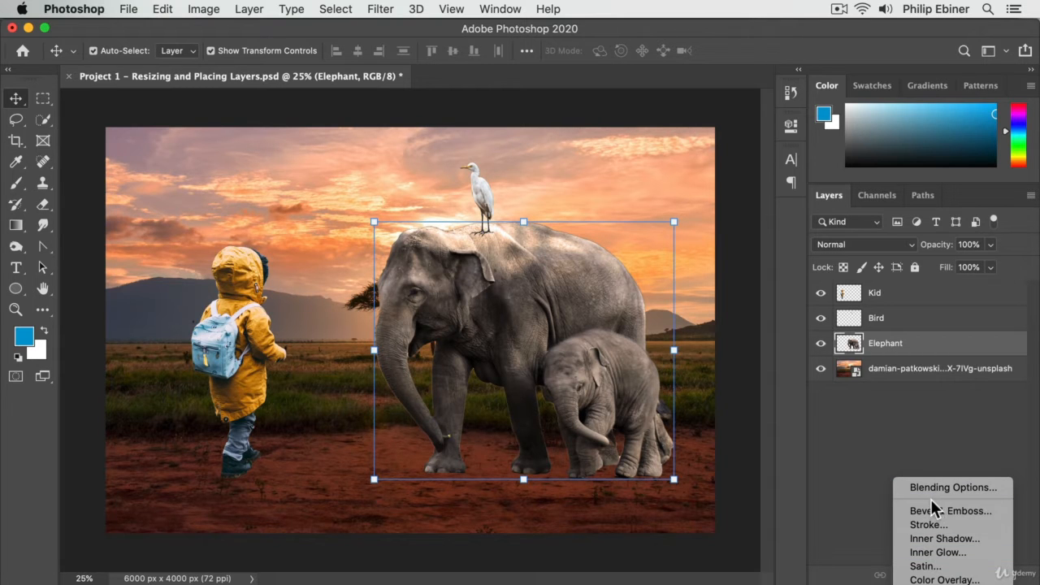
mouse_move(926, 524)
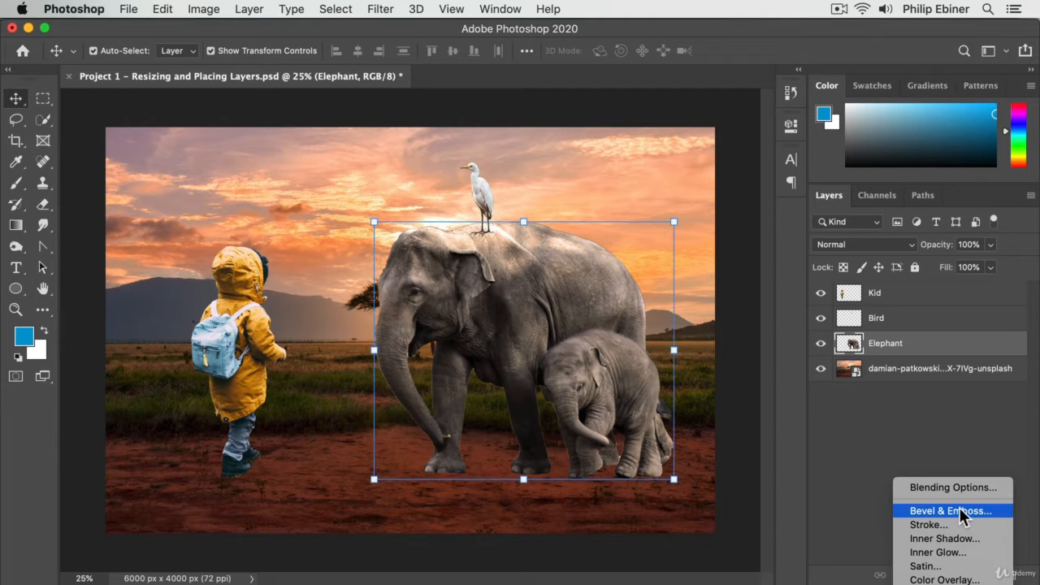
mouse_move(944, 579)
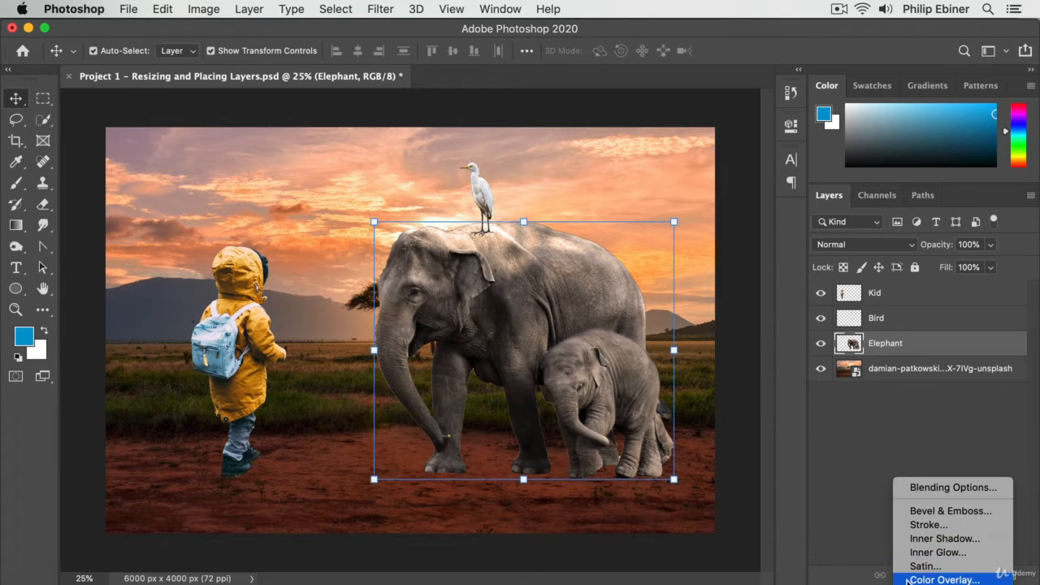
mouse_move(952, 486)
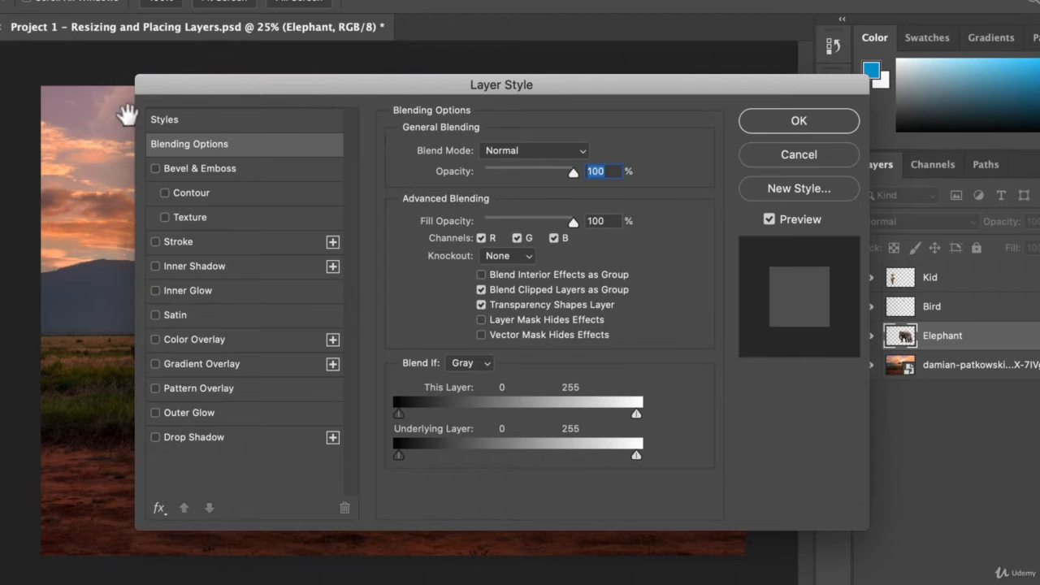
mouse_move(191, 376)
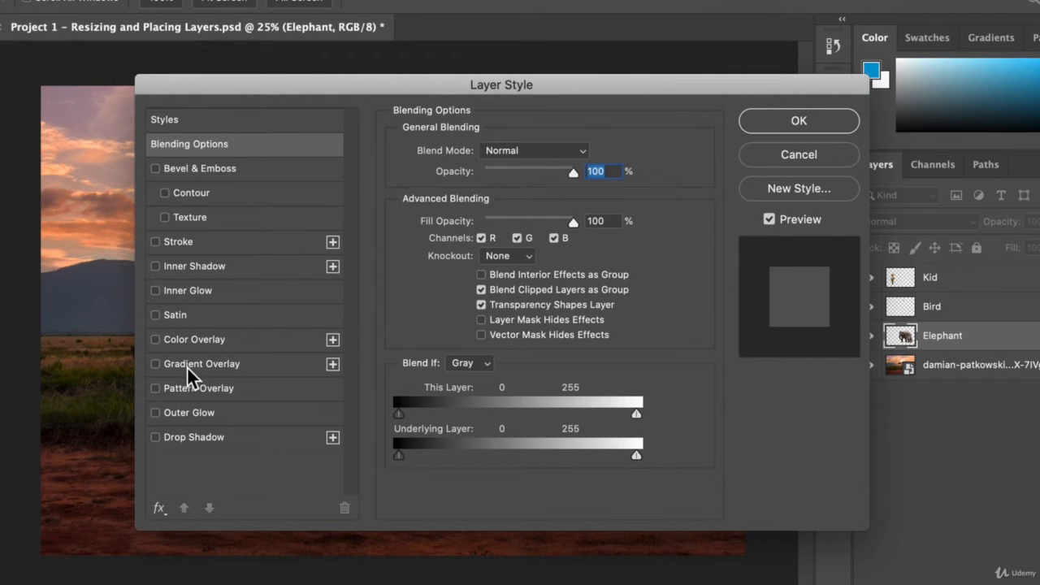
mouse_move(158, 256)
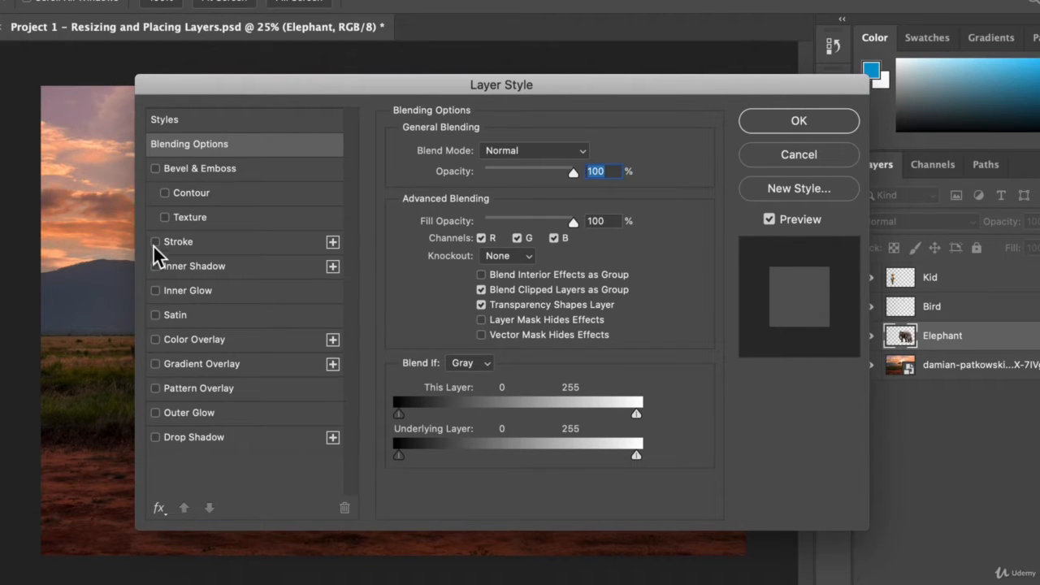
mouse_move(159, 442)
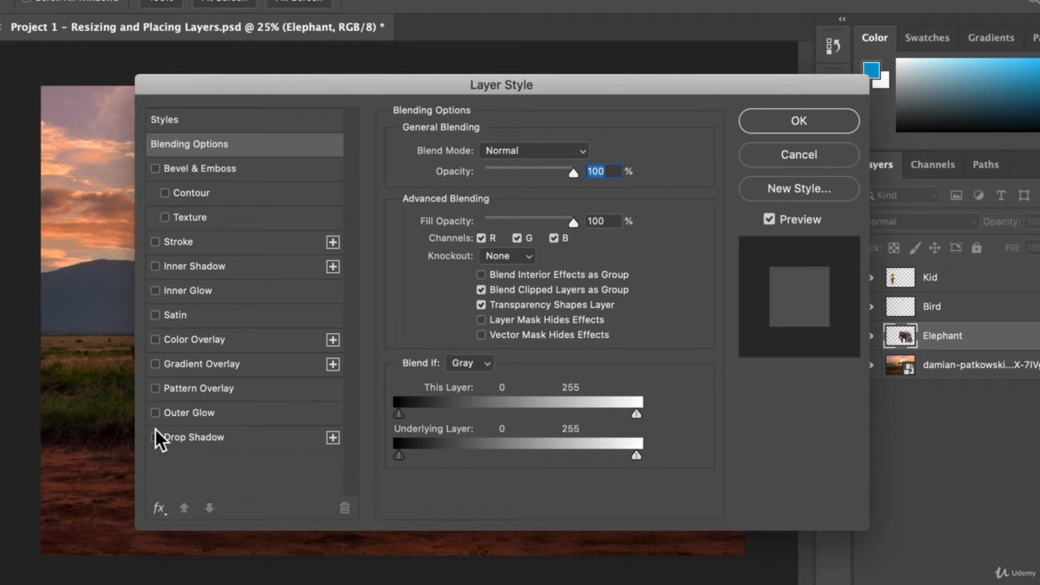
- Enable Drop Shadow on Elephant with 15% opacity and 15 px distance, and confirm
left_click(155, 437)
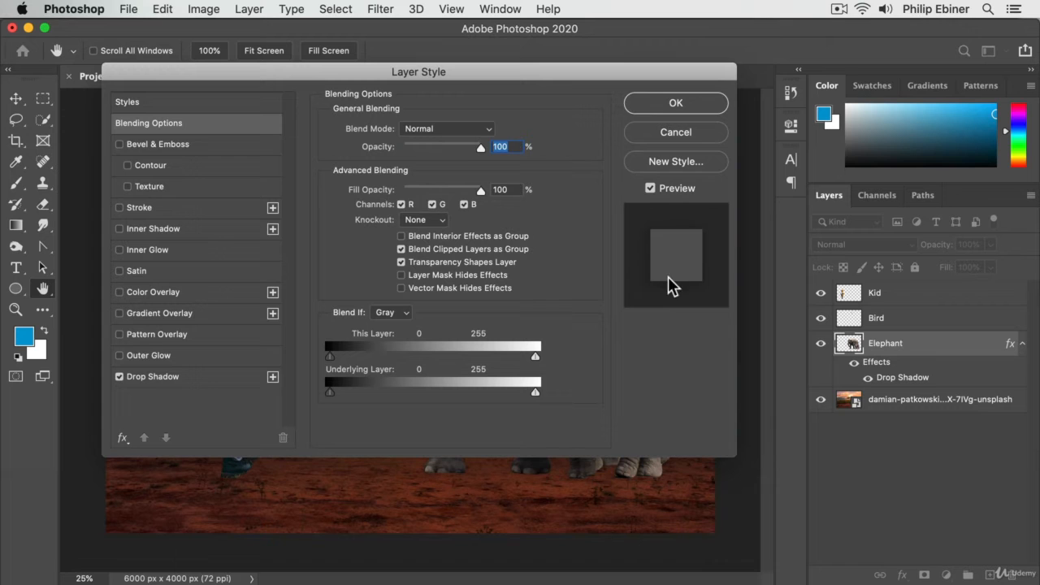
mouse_move(542, 52)
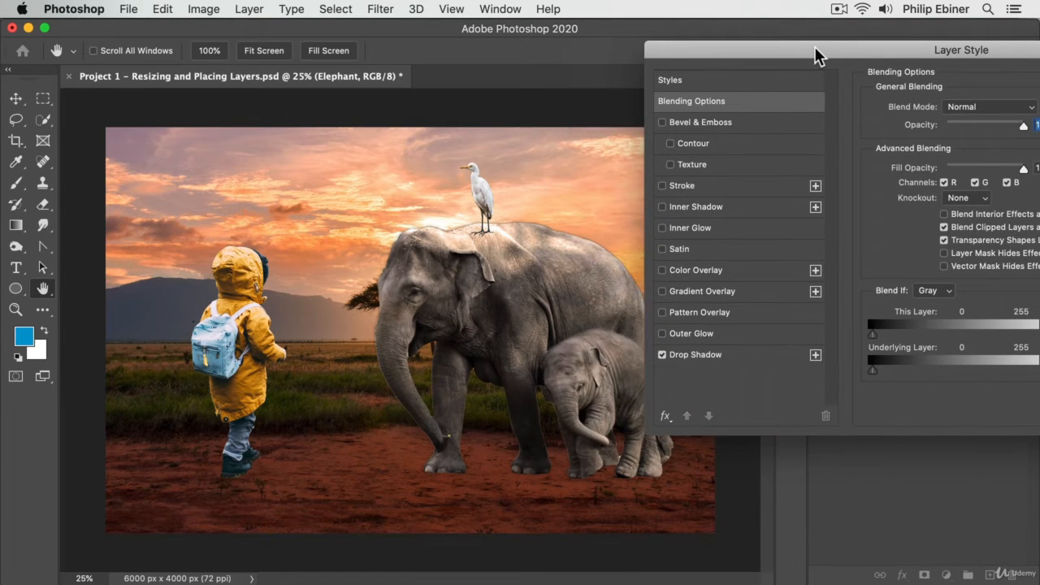
left_click_drag(819, 54, 821, 58)
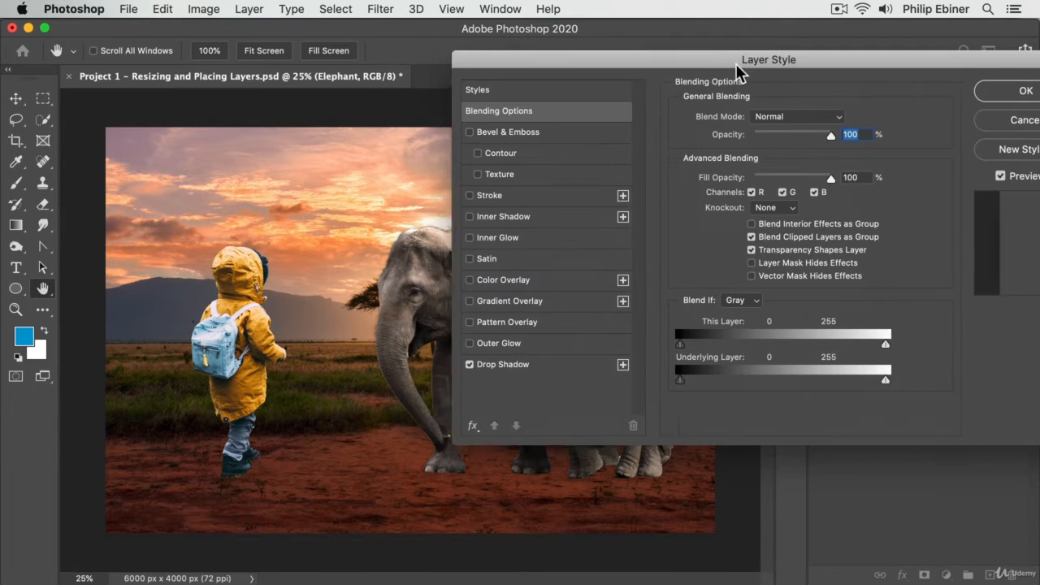
left_click_drag(768, 59, 699, 73)
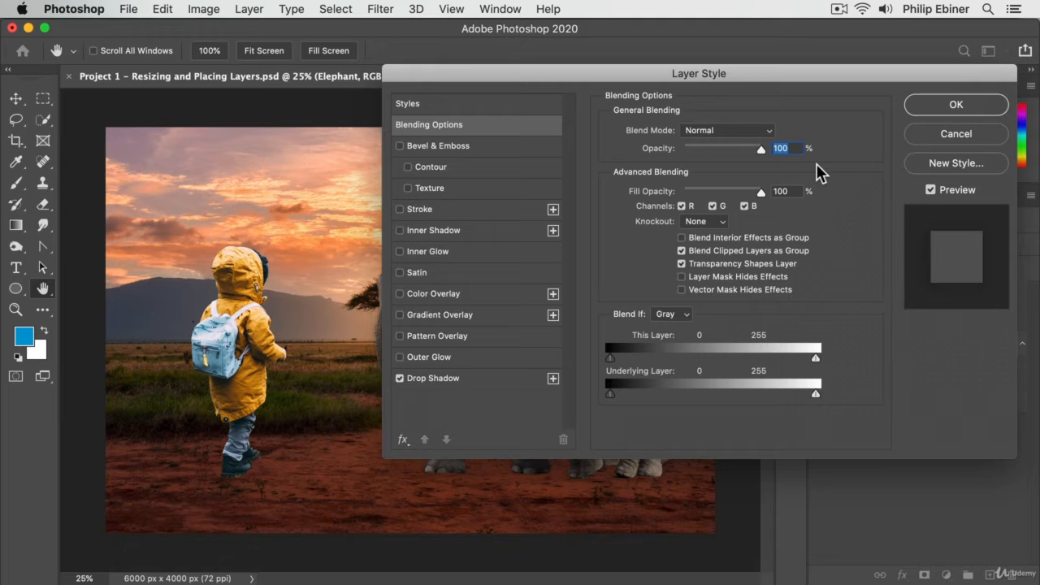
left_click(433, 378)
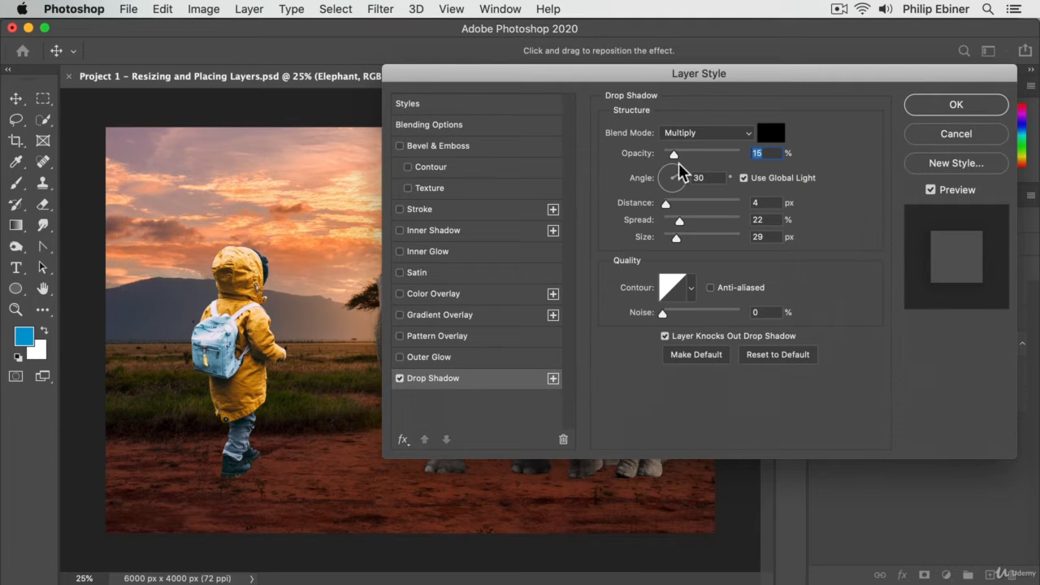
left_click_drag(699, 74, 902, 28)
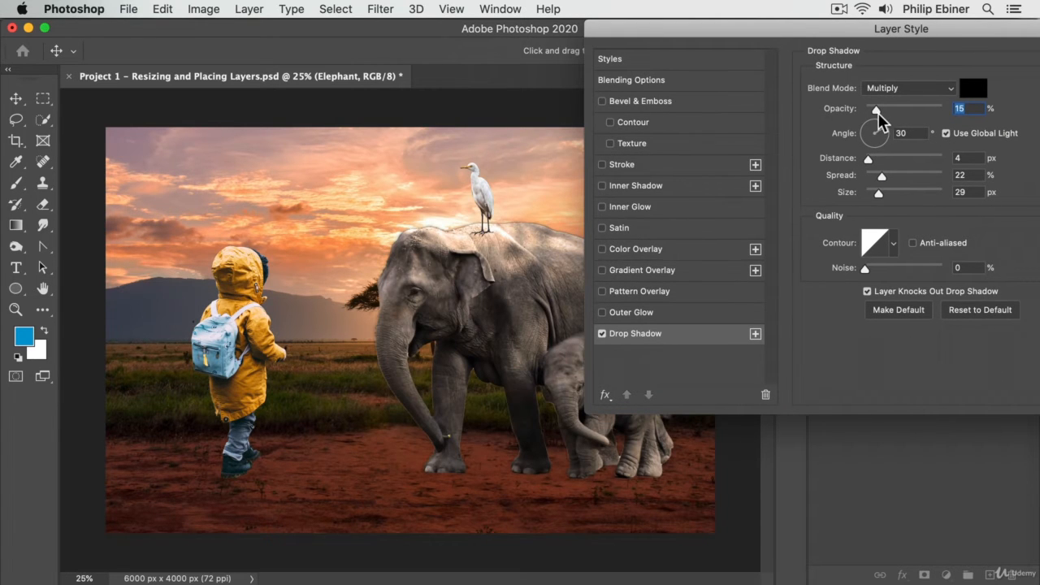
triple_click(959, 158)
type("15")
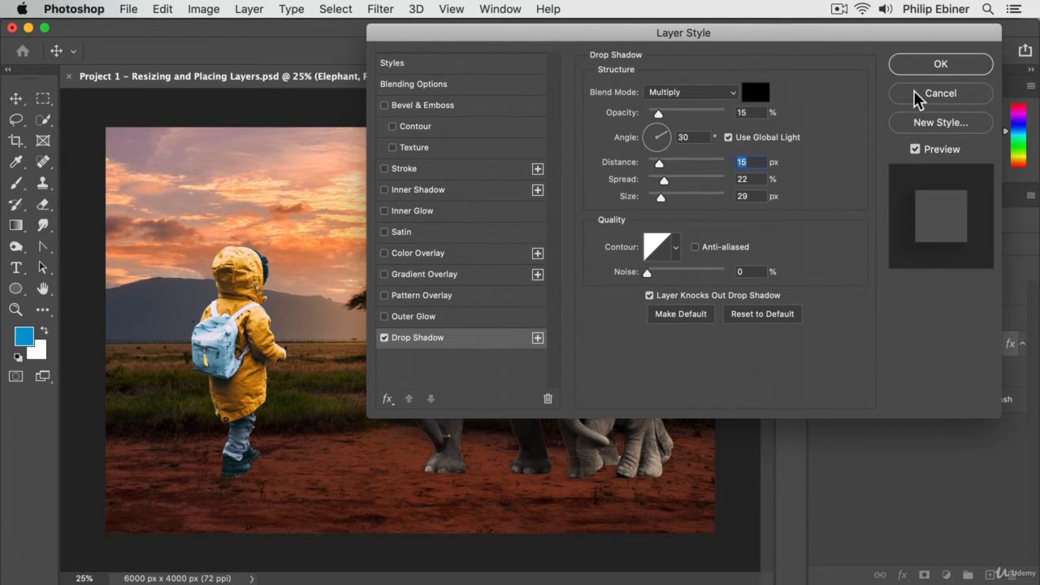
left_click(940, 92)
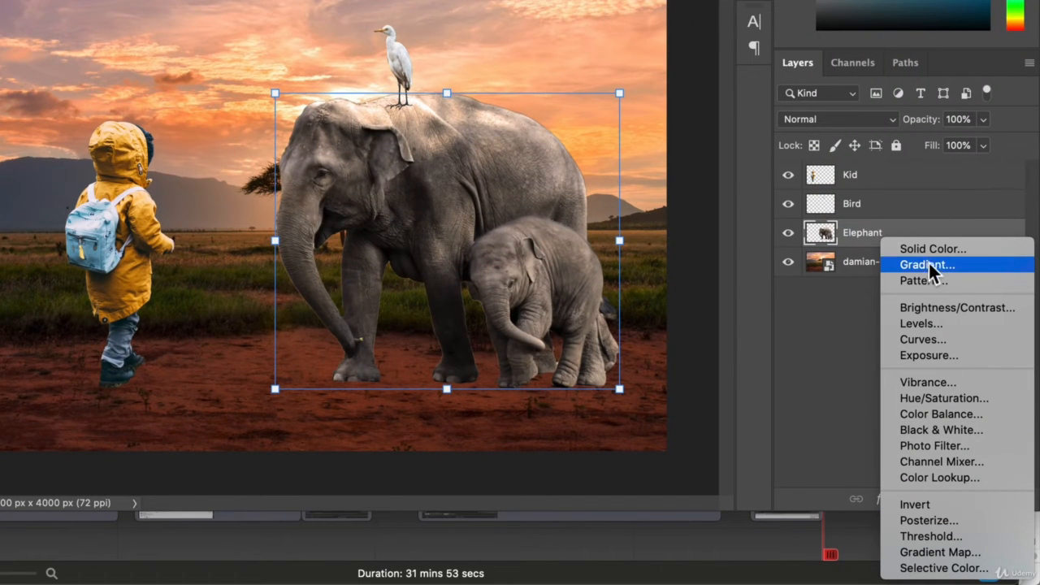
mouse_move(934, 249)
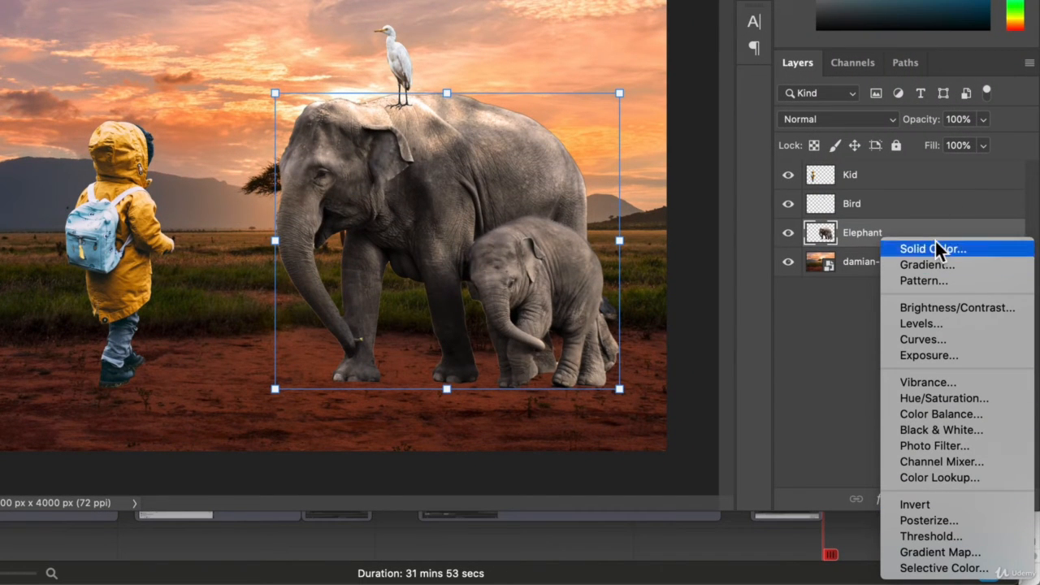
mouse_move(1028, 378)
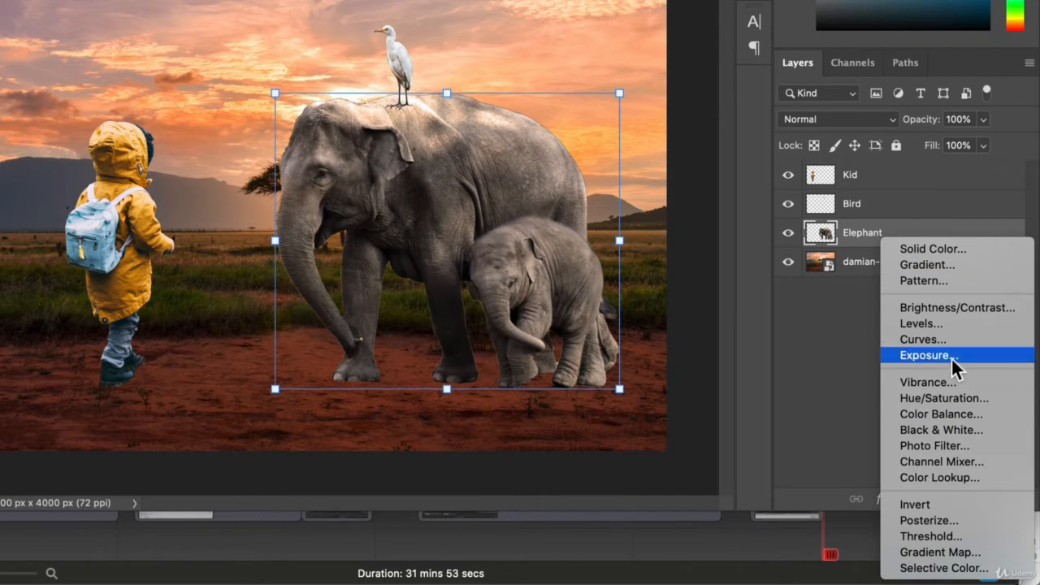
mouse_move(939, 356)
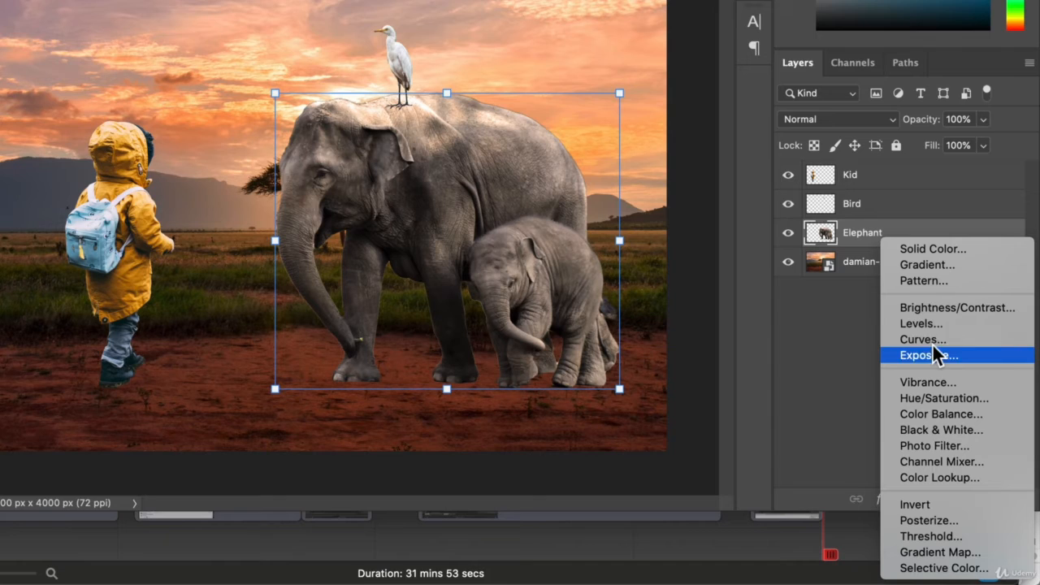
- Choose Brightness/Contrast from the adjustment layer menu to add it above Elephant
left_click(957, 307)
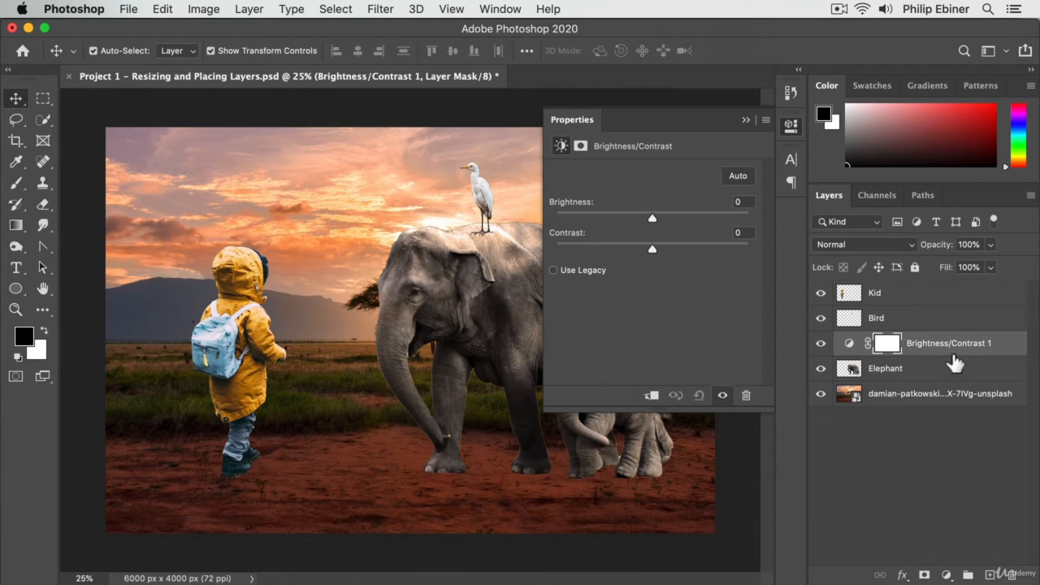
- Drag the Brightness/Contrast 1 layer below the Elephant layer
left_click(940, 394)
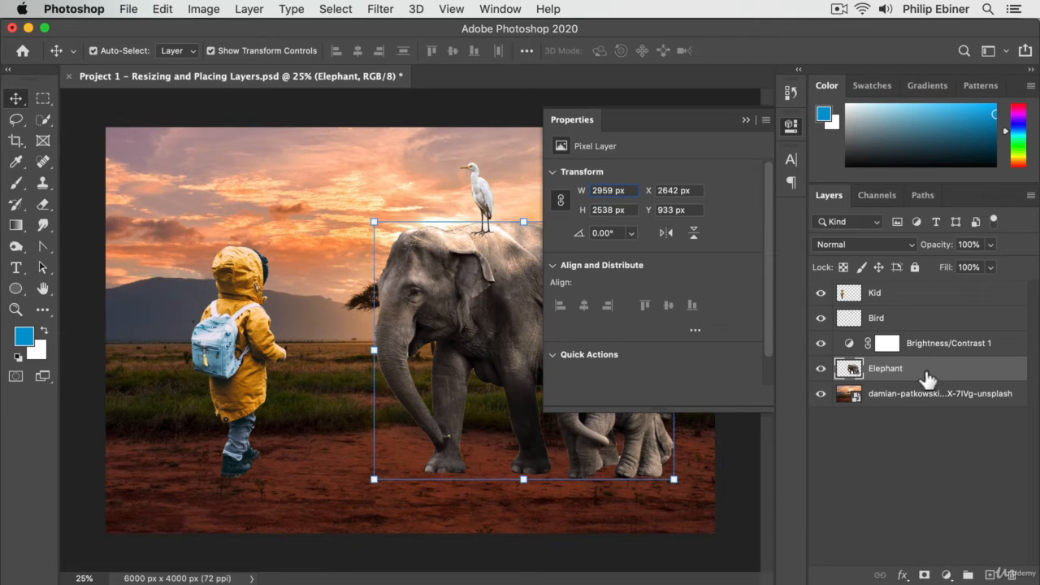
mouse_move(929, 343)
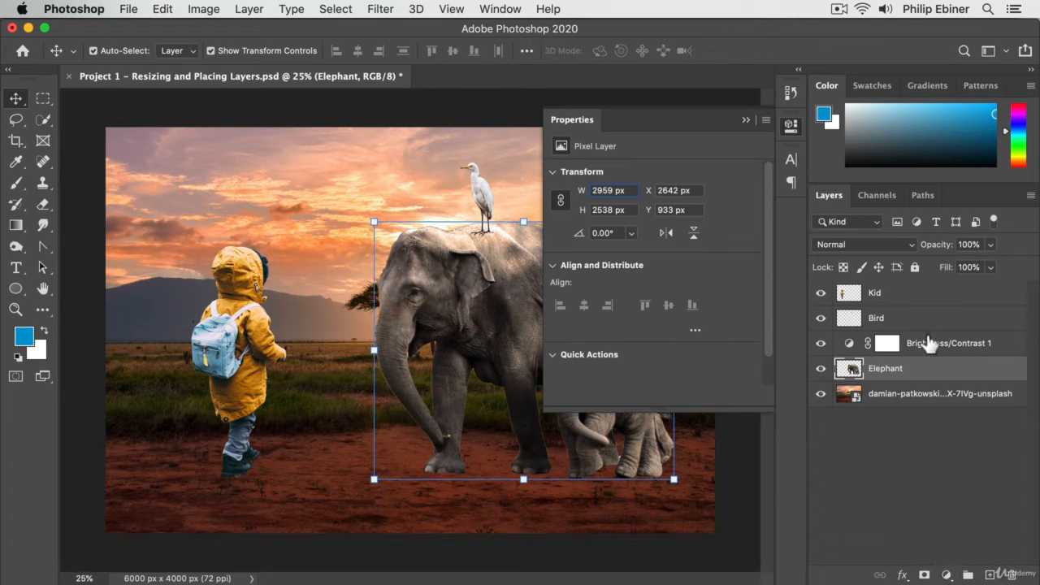
left_click(948, 342)
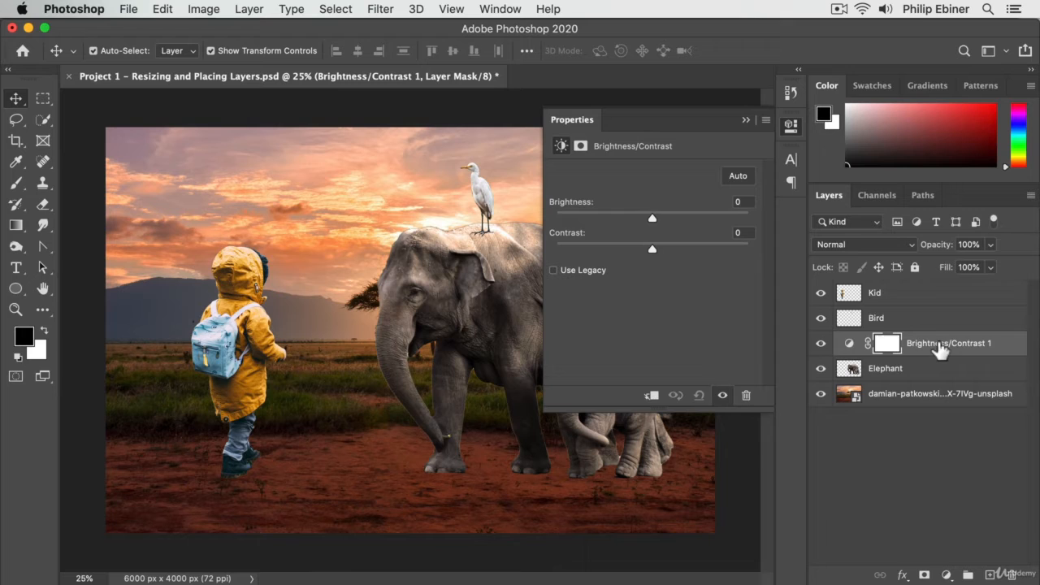
left_click_drag(943, 342, 942, 374)
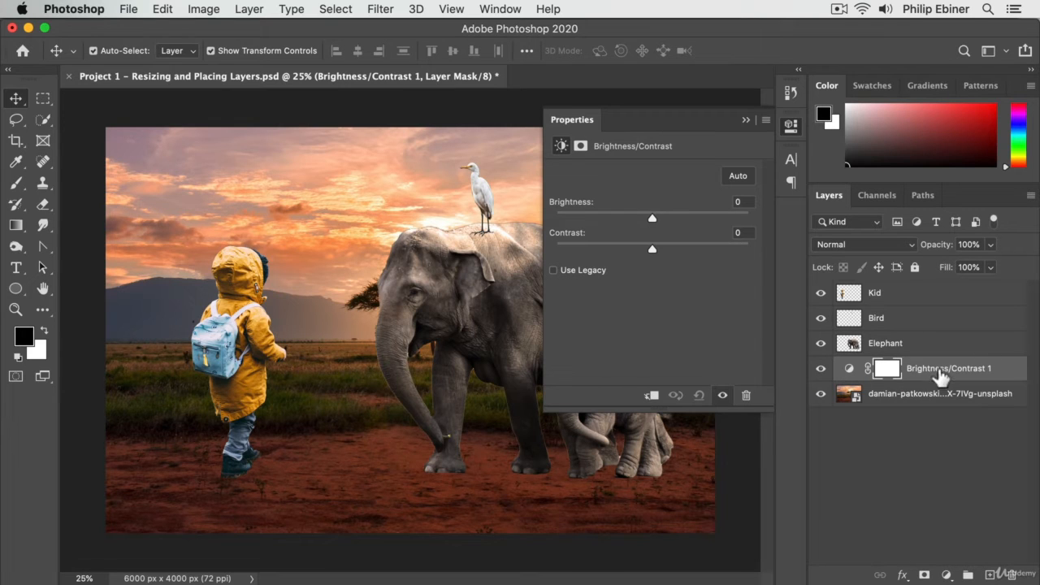
mouse_move(589, 192)
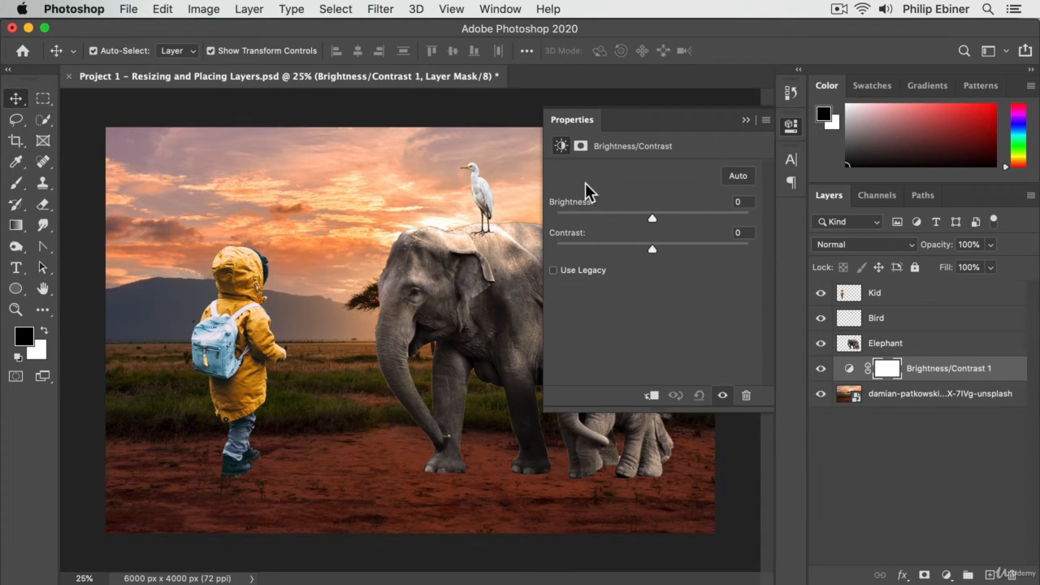
- Set brightness -55 and contrast 100, keeping the adjustment just beneath Elephant
left_click_drag(652, 218, 676, 217)
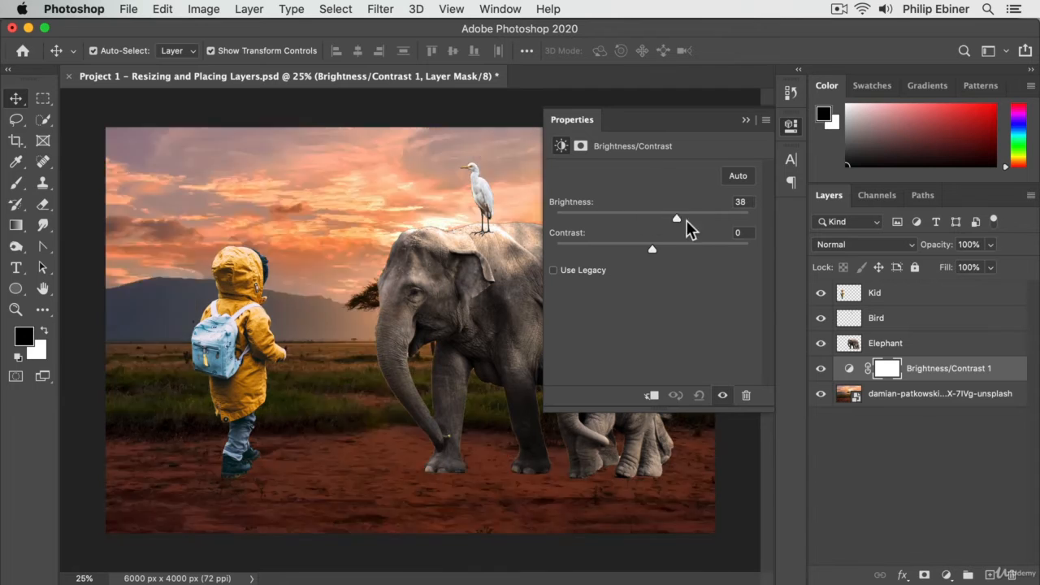
left_click_drag(676, 218, 624, 218)
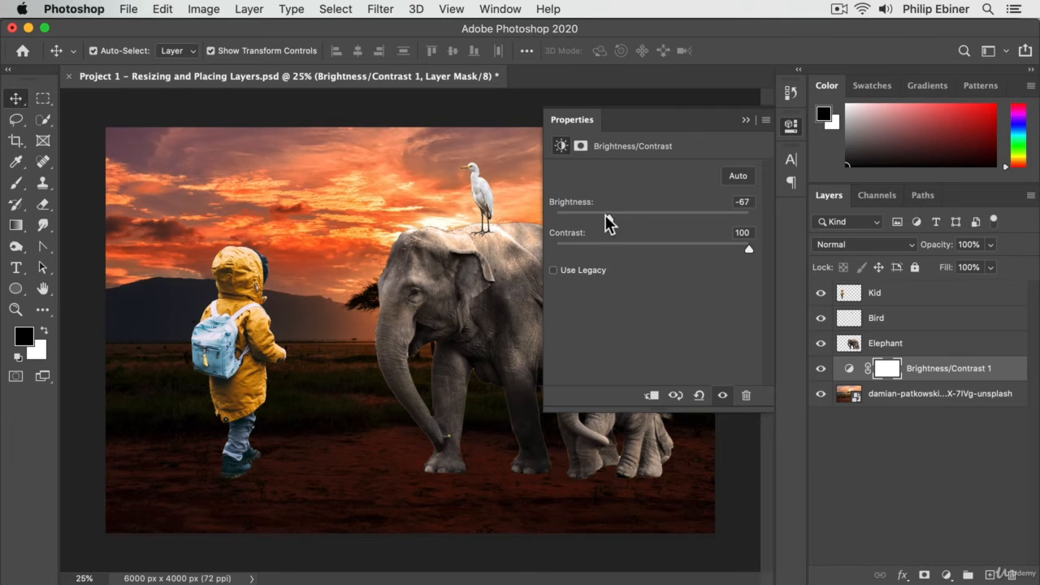
left_click_drag(616, 219, 616, 219)
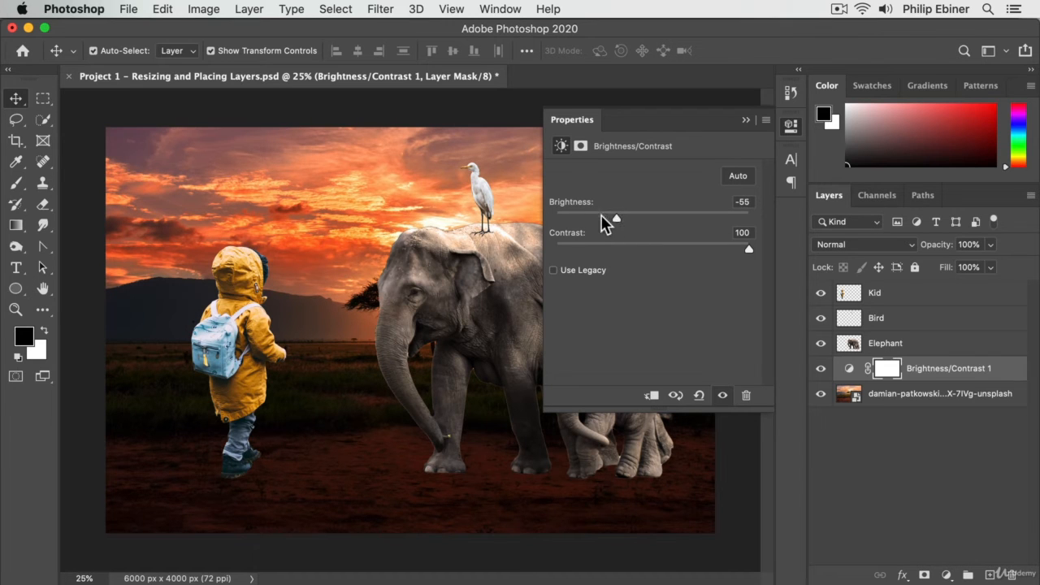
left_click(940, 394)
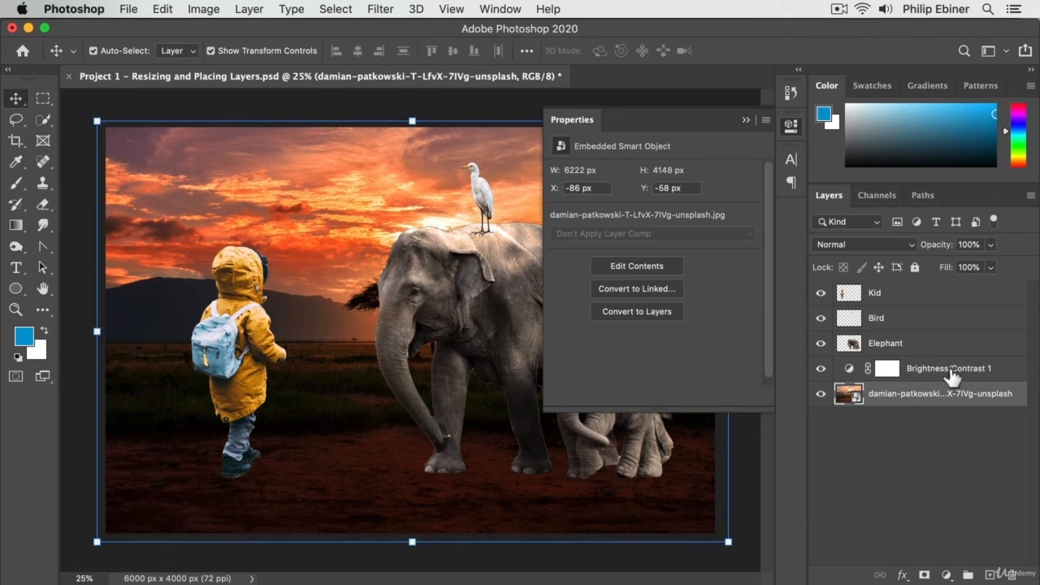
left_click(948, 368)
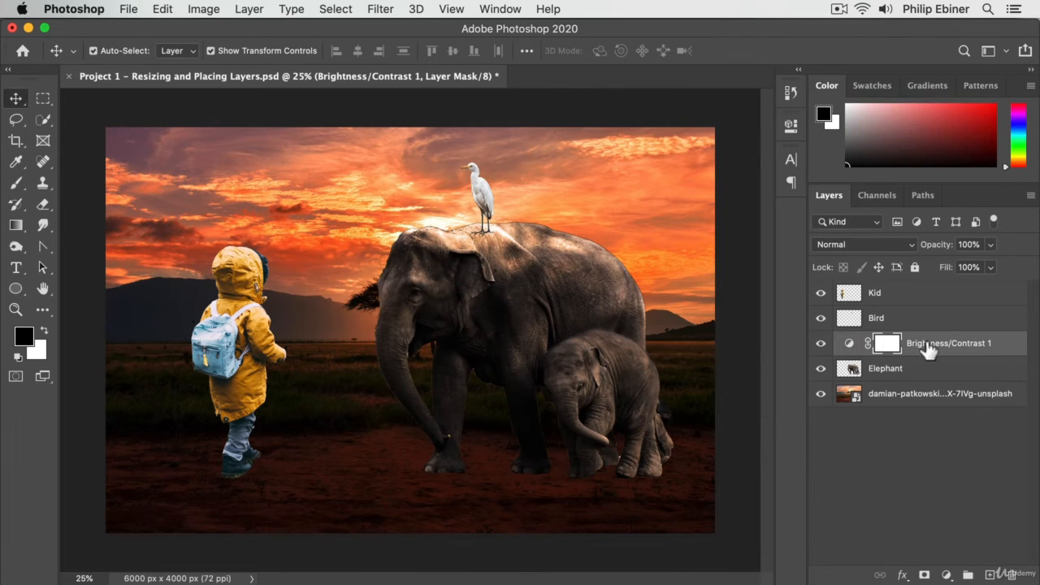
left_click_drag(926, 343, 926, 318)
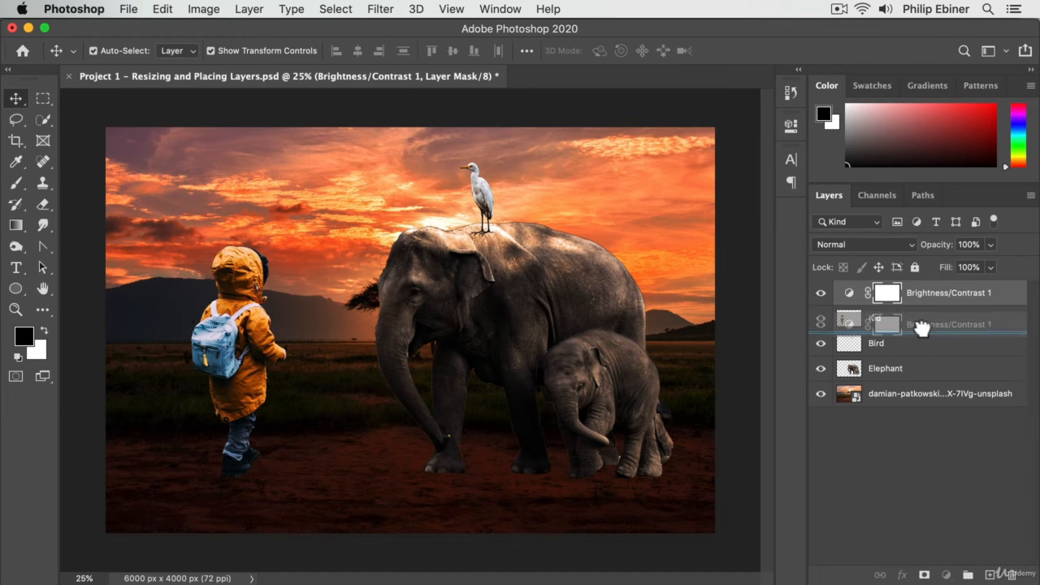
left_click_drag(923, 325, 923, 370)
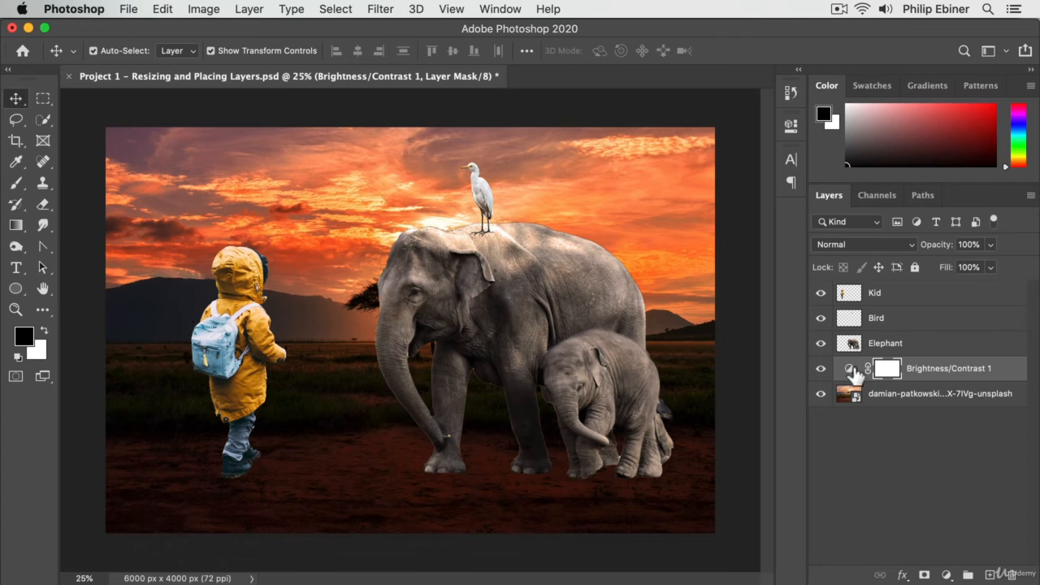
- Dock the Brightness/Contrast Properties panel into the Color panel group and raise brightness slightly
double_click(849, 368)
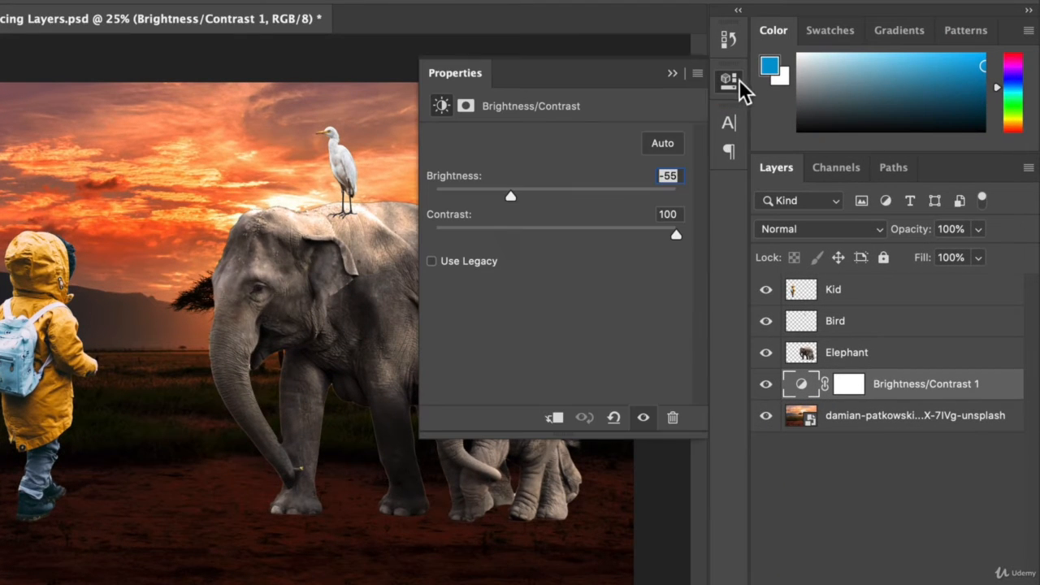
left_click(728, 79)
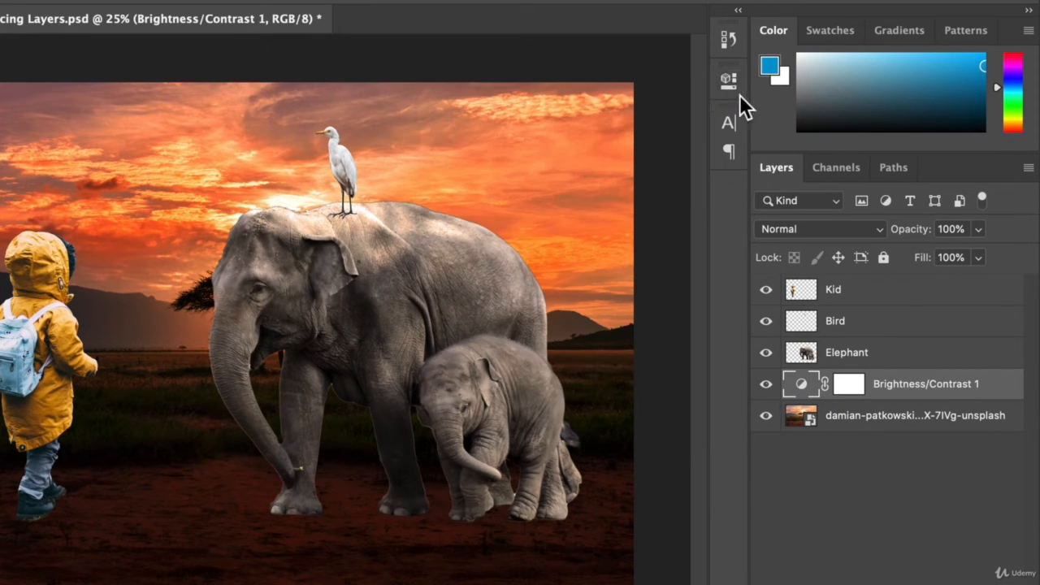
double_click(801, 384)
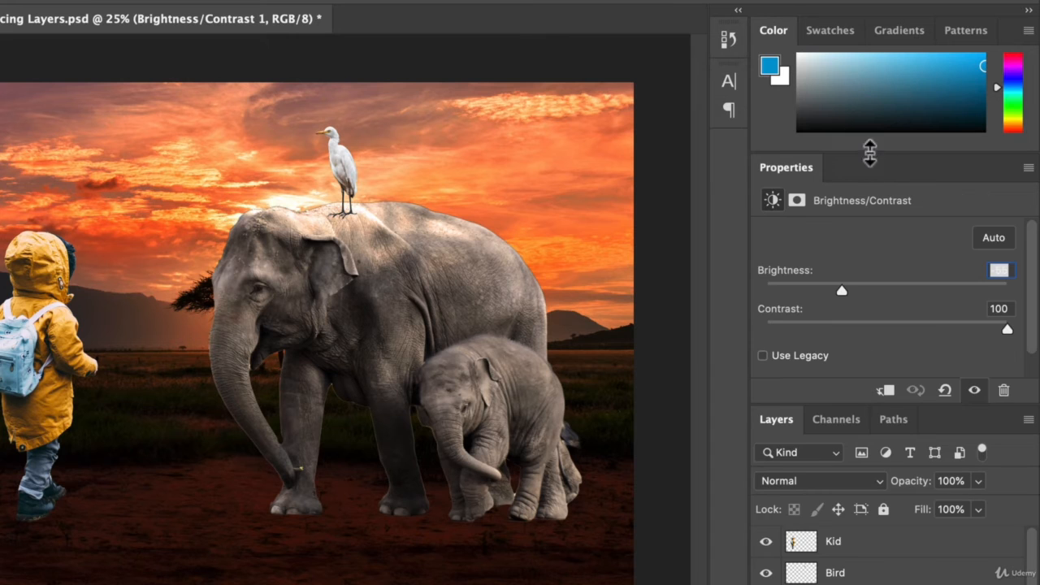
mouse_move(861, 410)
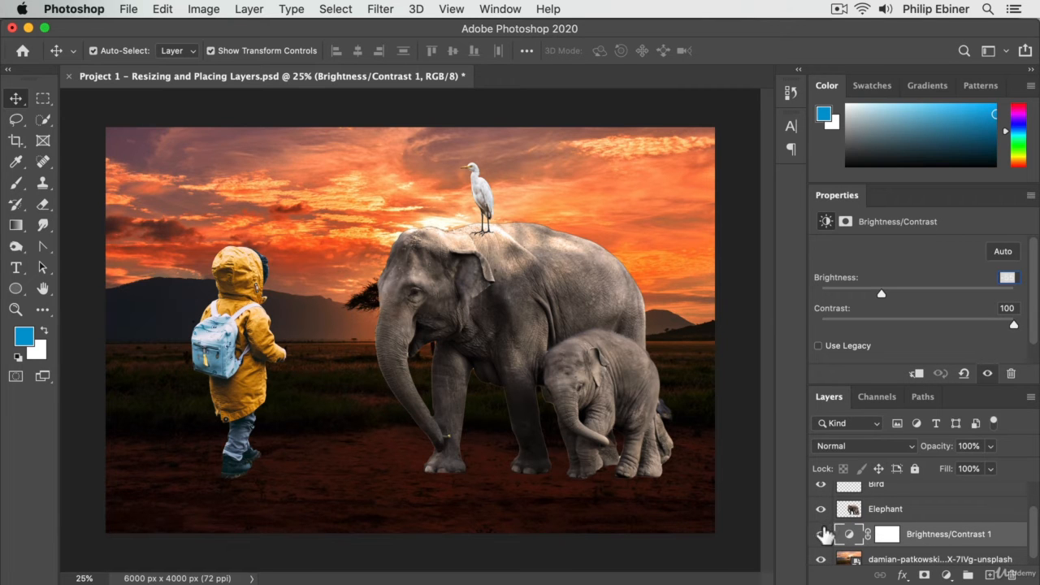
left_click(821, 534)
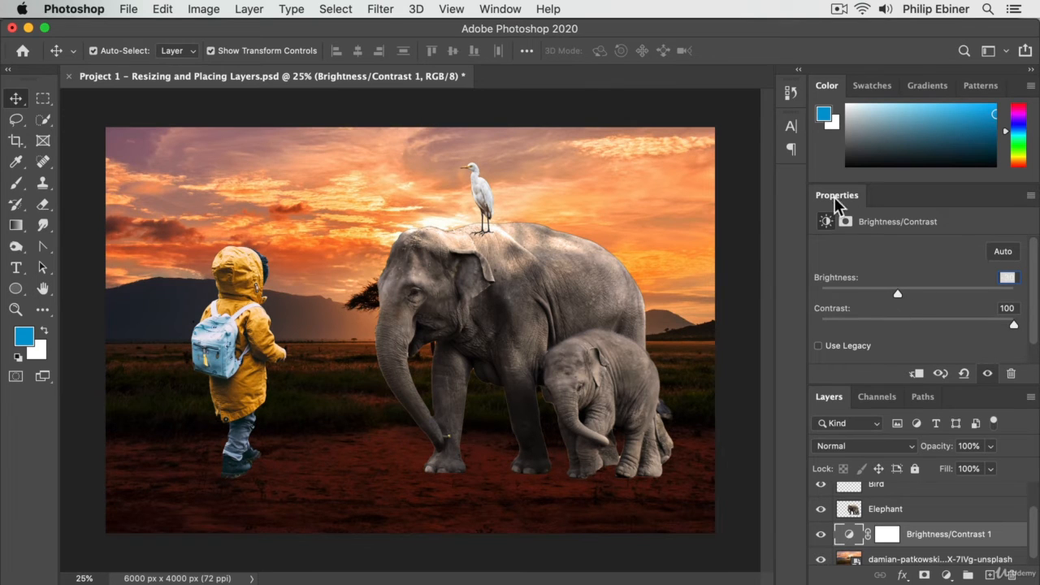
left_click(979, 86)
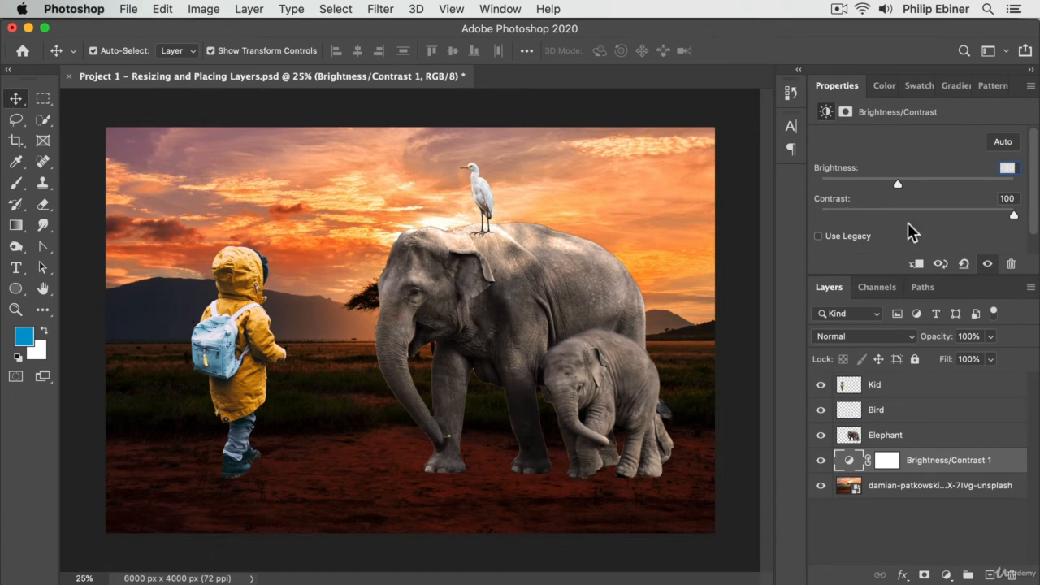
mouse_move(918, 431)
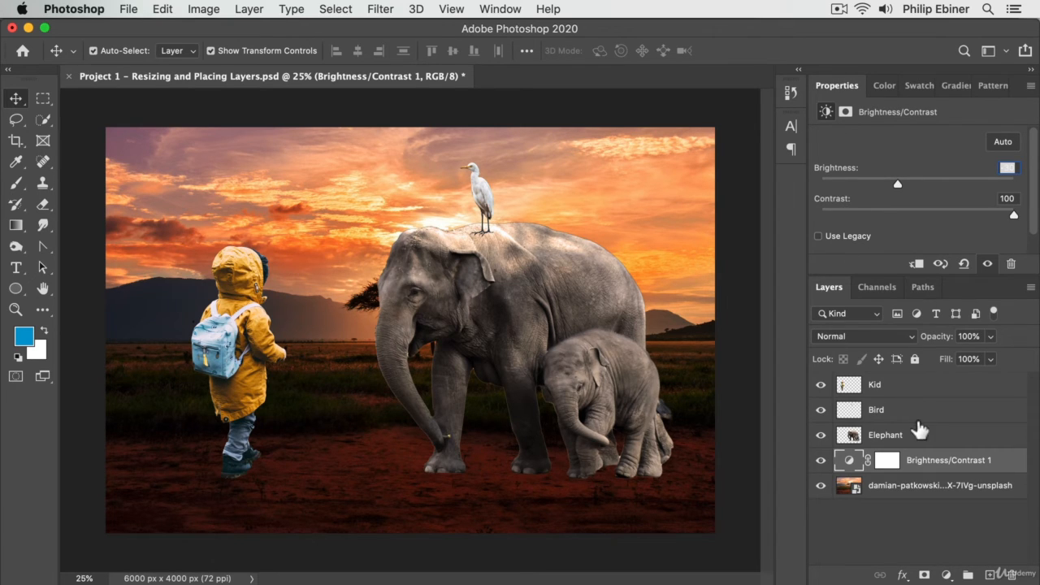
mouse_move(890, 276)
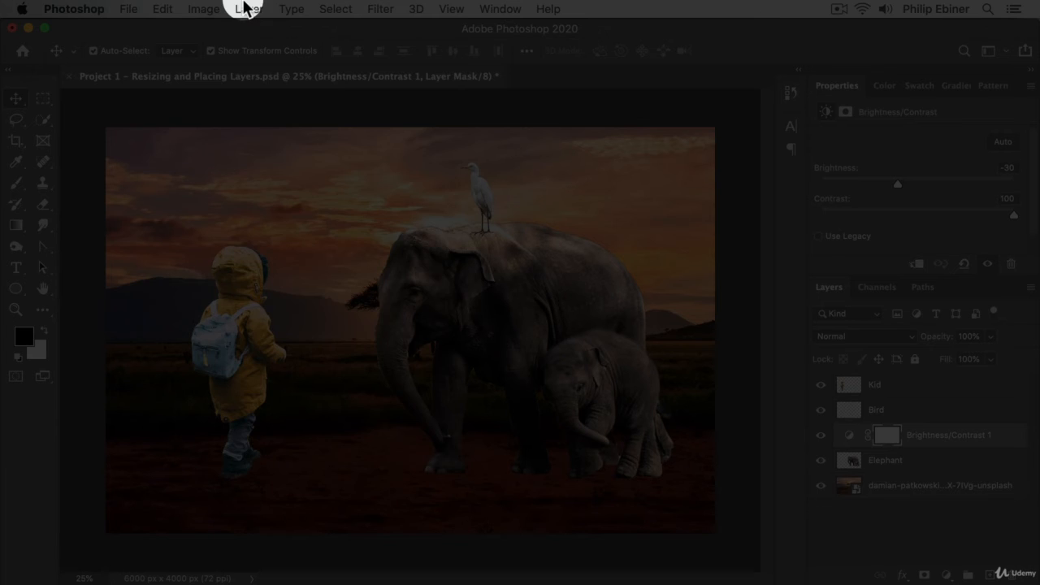
- Open the Layer menu to show the New Adjustment Layer options
left_click(249, 9)
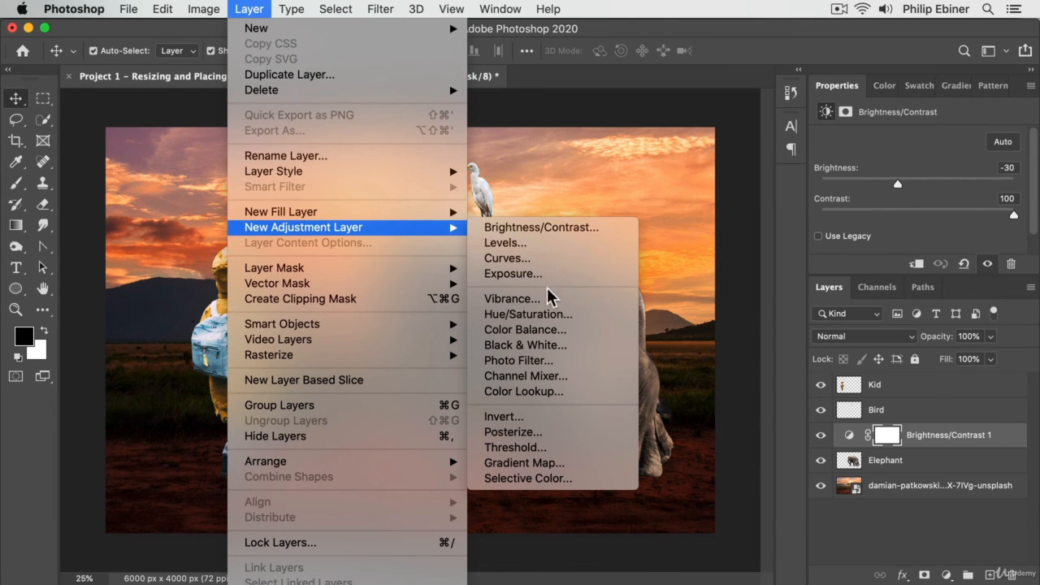
mouse_move(536, 297)
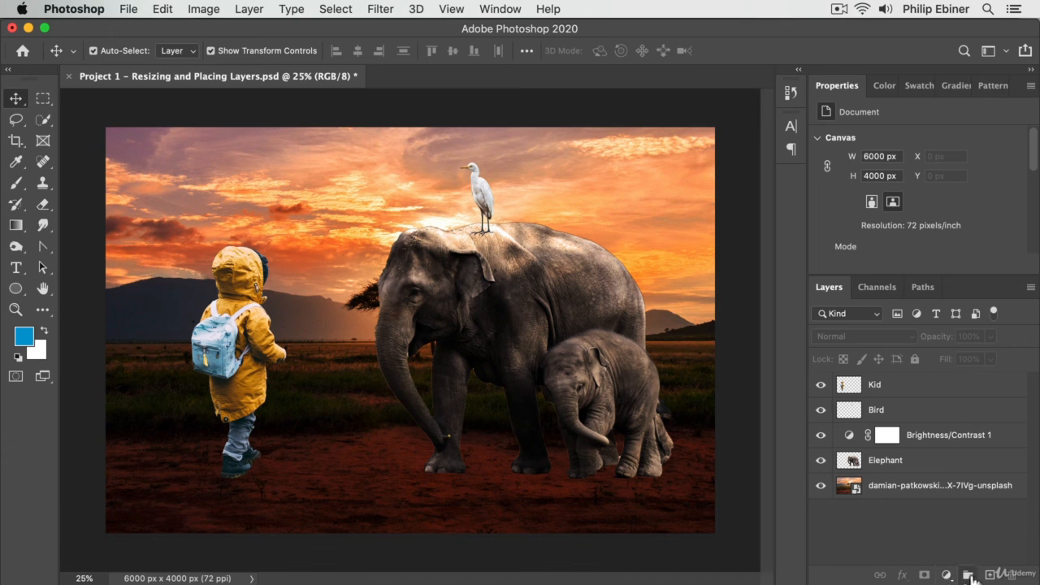
mouse_move(945, 452)
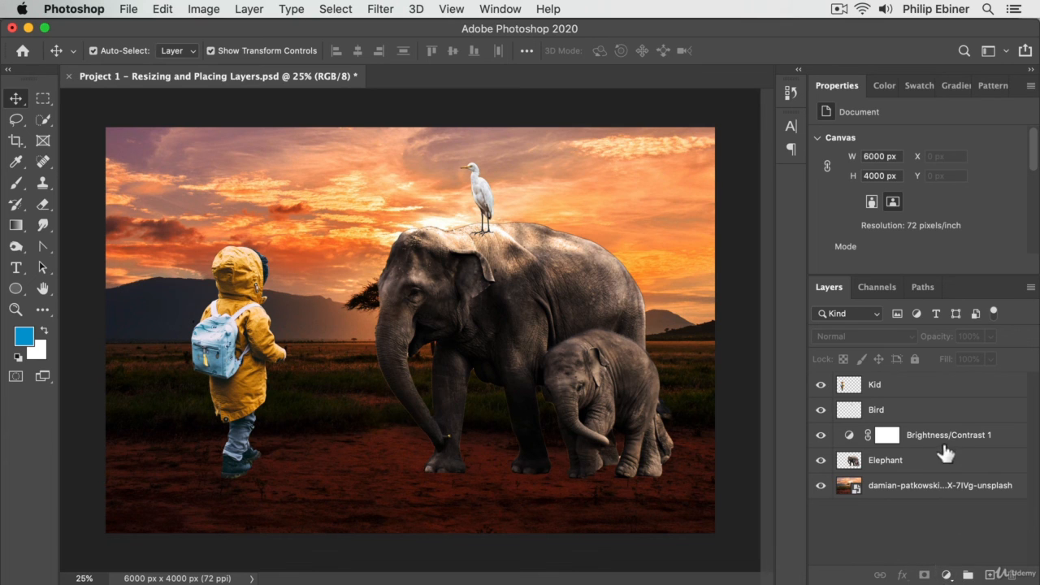